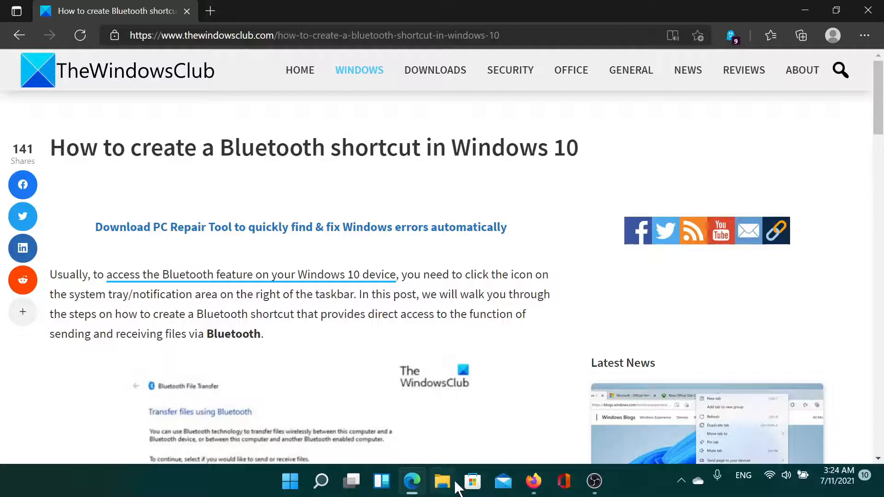
Navigate File Explorer to C:\Windows\System32 where fsquirt lives.
{"action": "left_click", "coordinate": [442, 481]}
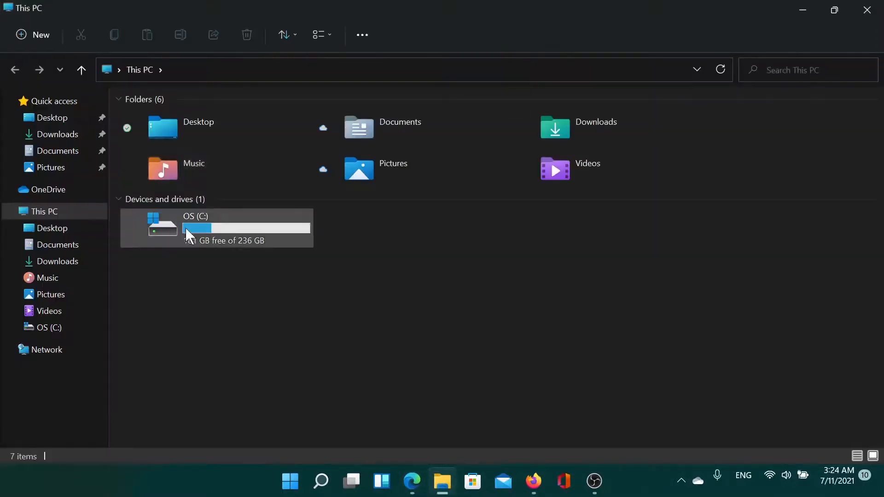
{"action": "double_click", "coordinate": [194, 228]}
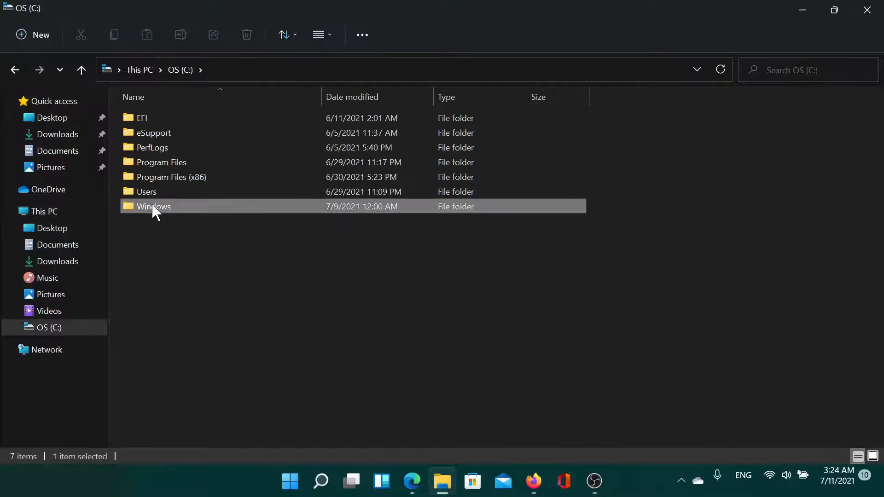
{"action": "double_click", "coordinate": [154, 207]}
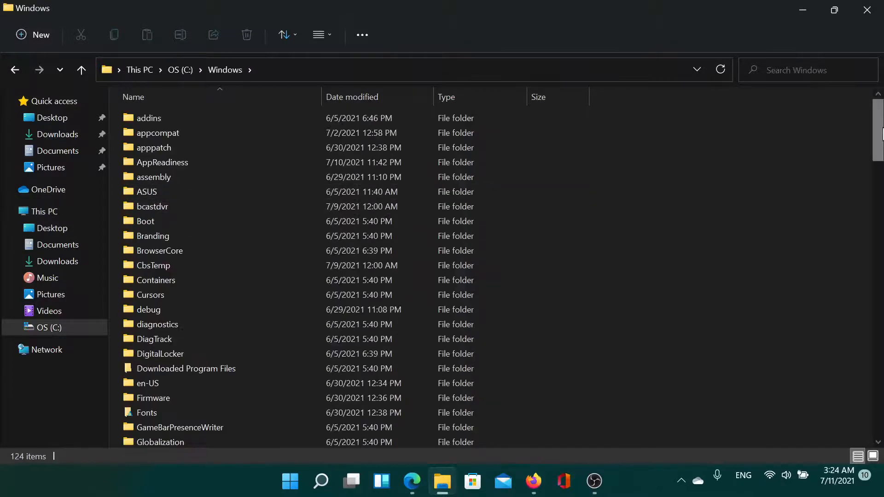
{"action": "scroll", "scroll_direction": "down", "scroll_amount": 3}
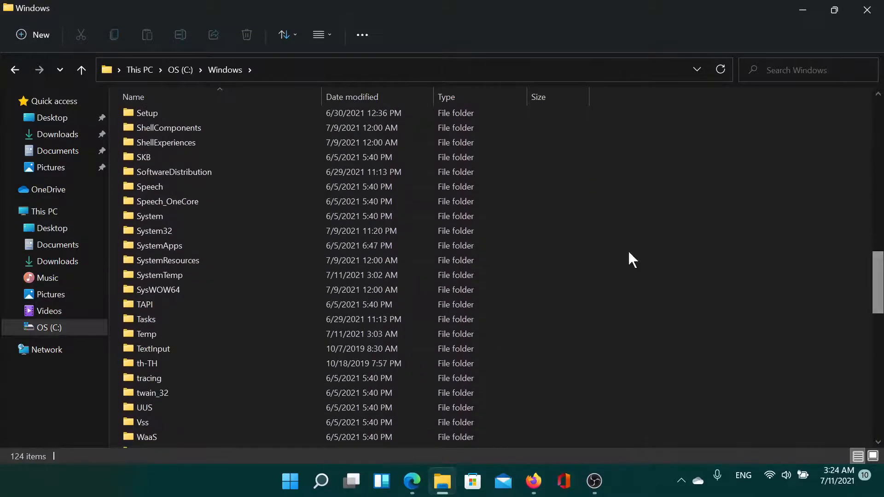
{"action": "double_click", "coordinate": [154, 230]}
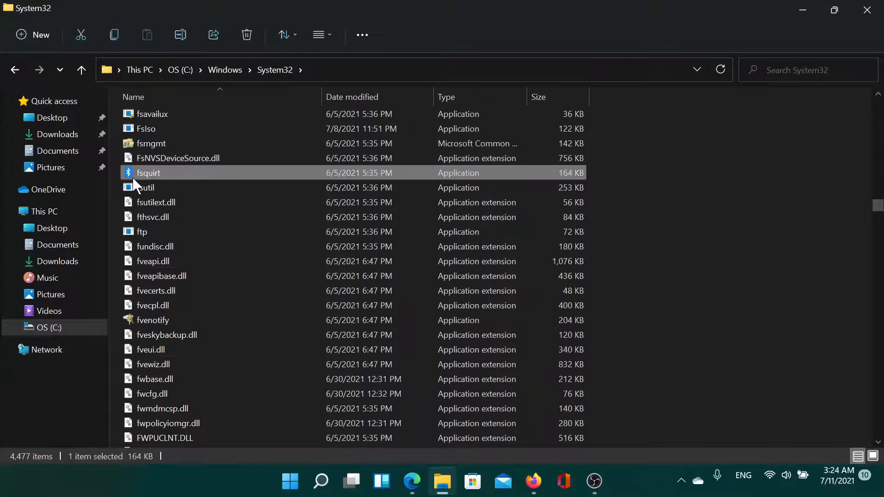
{"action": "mouse_move", "coordinate": [148, 173]}
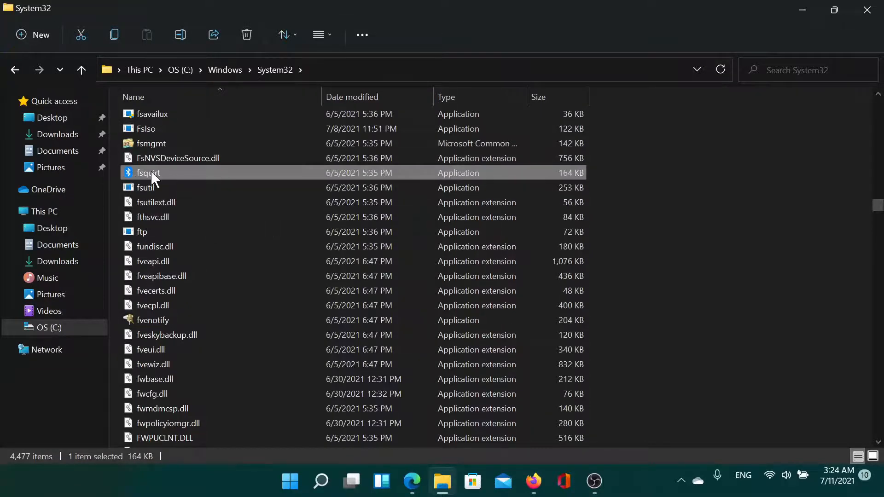
Copy fsquirt, paste it as a desktop shortcut, and launch Bluetooth File Transfer from it.
{"action": "right_click", "coordinate": [147, 173]}
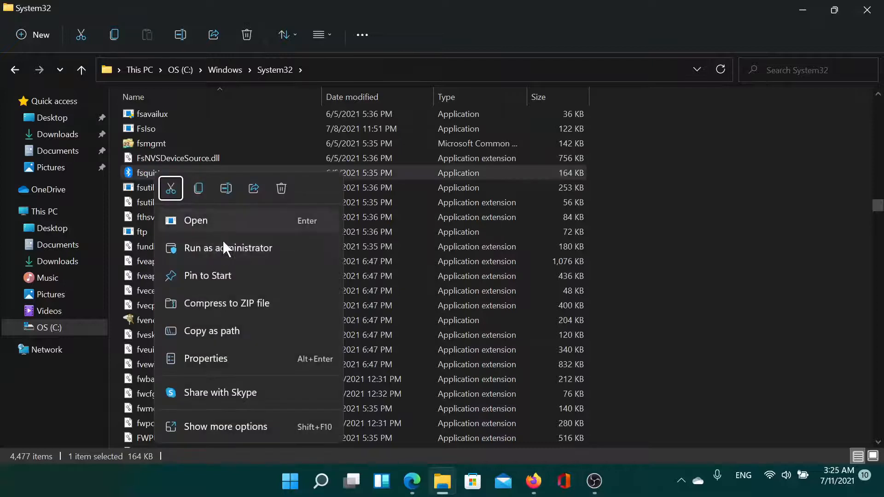
{"action": "mouse_move", "coordinate": [217, 415]}
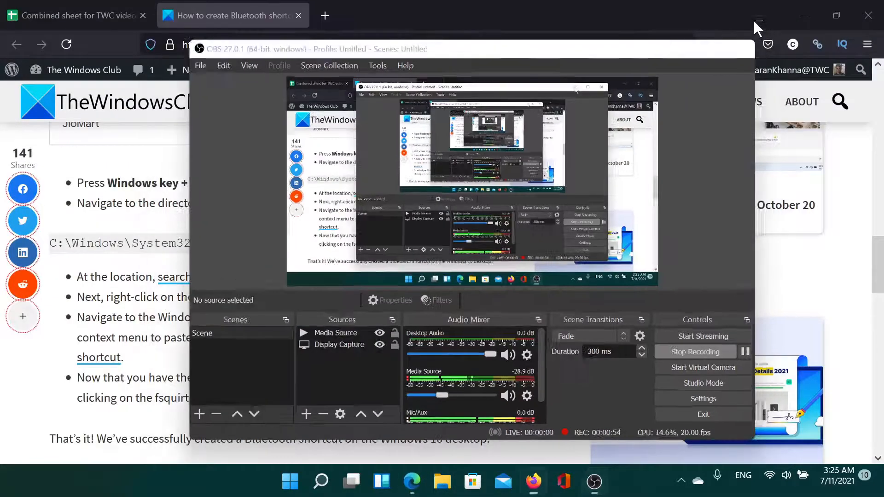
{"action": "right_click", "coordinate": [496, 104]}
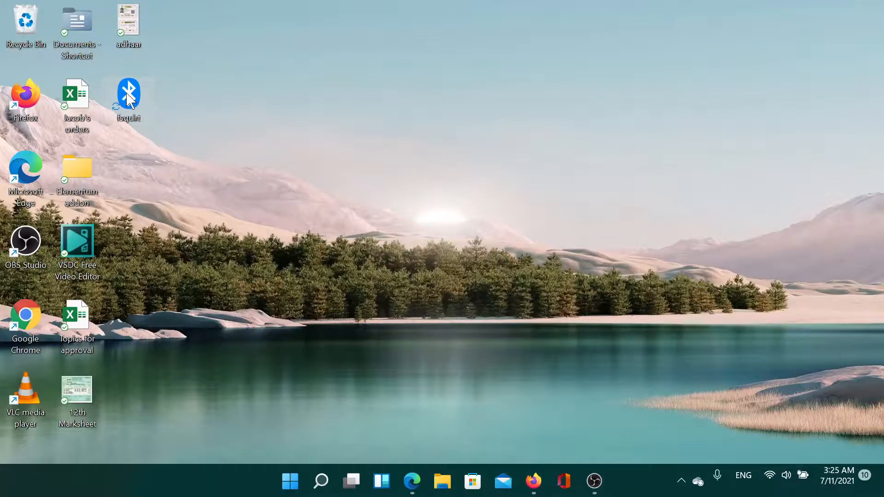
{"action": "double_click", "coordinate": [128, 93]}
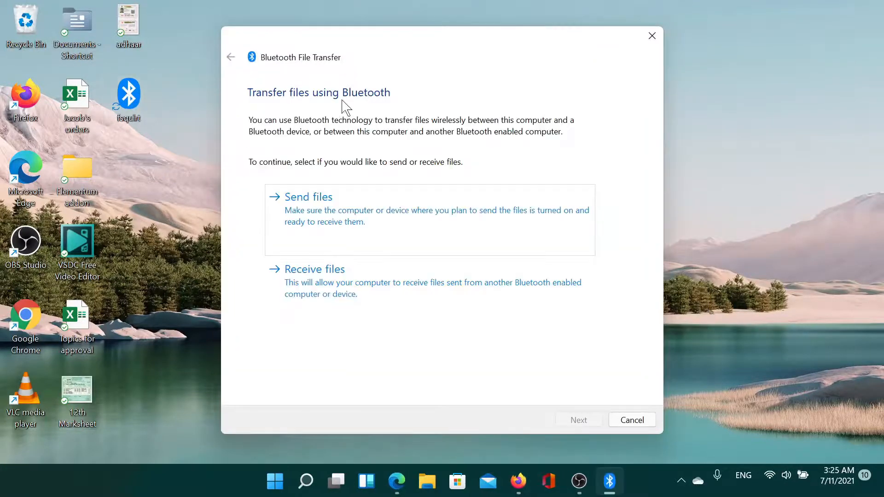
{"action": "mouse_move", "coordinate": [415, 353]}
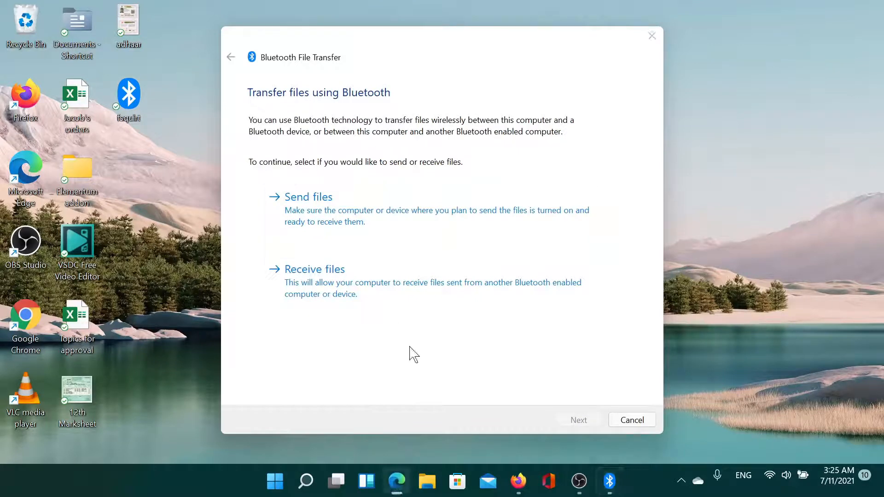